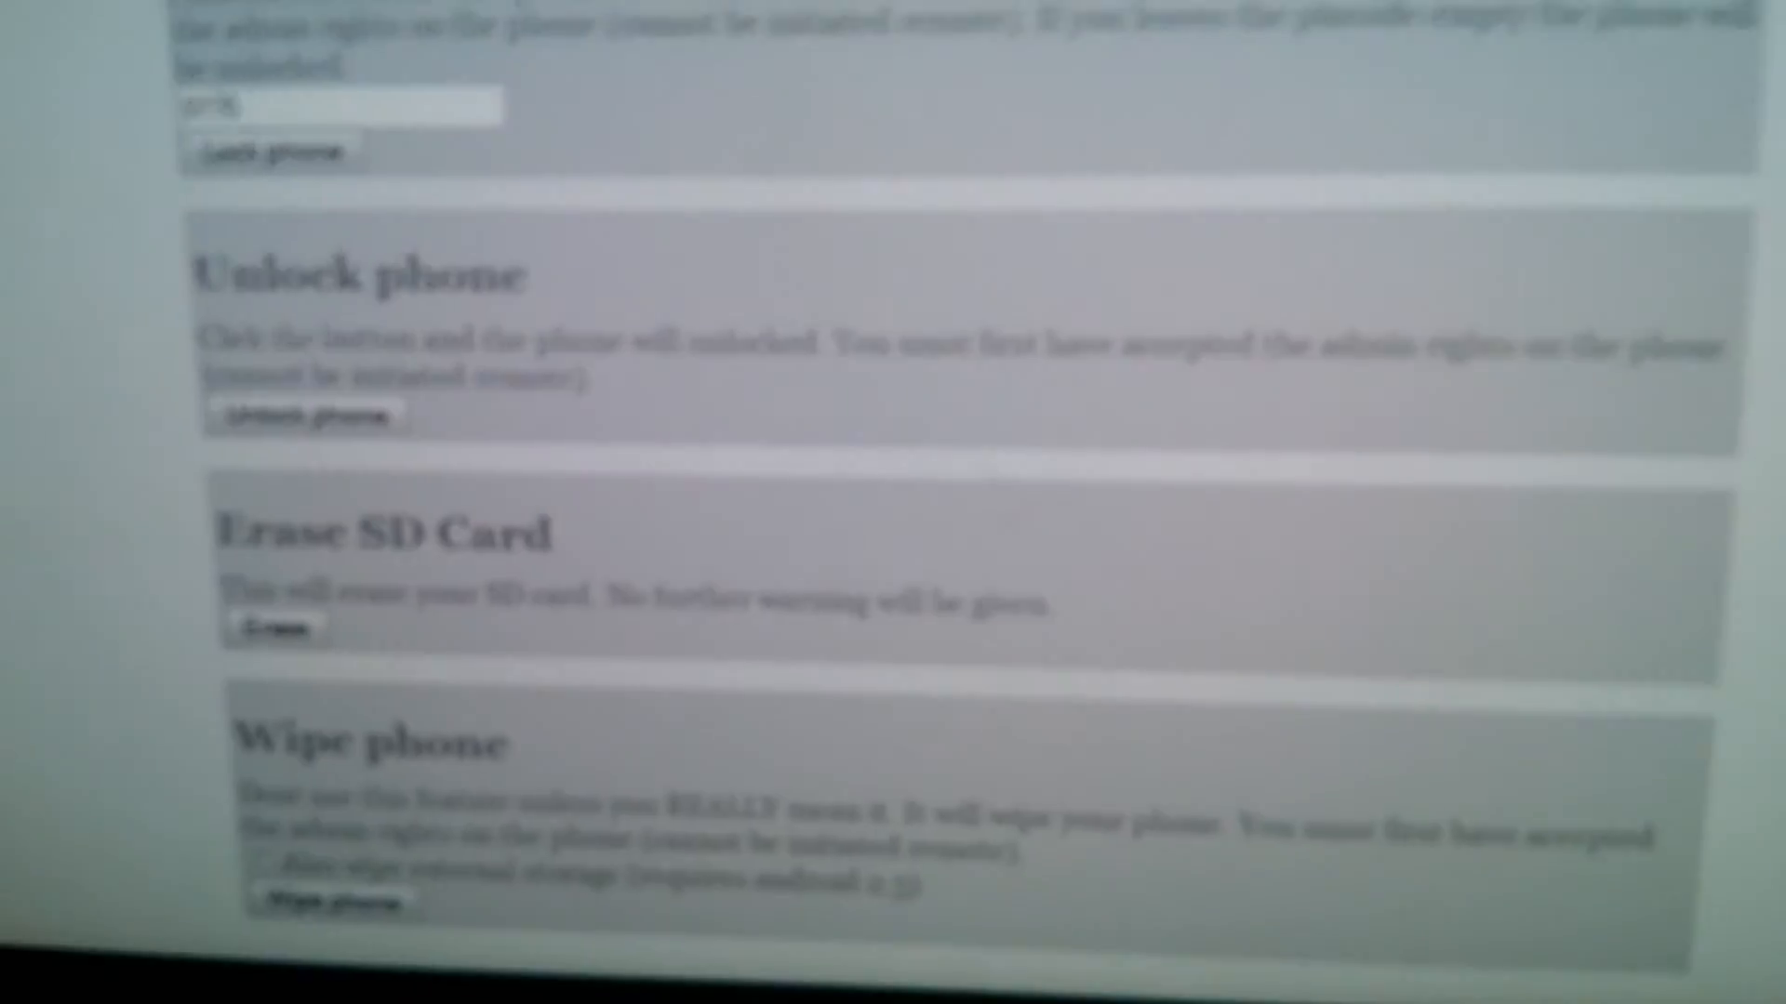
Send the Wipe phone command and confirm the red warning, erasing all phone content.
{"action": "scroll", "scroll_direction": "down", "scroll_amount": 3}
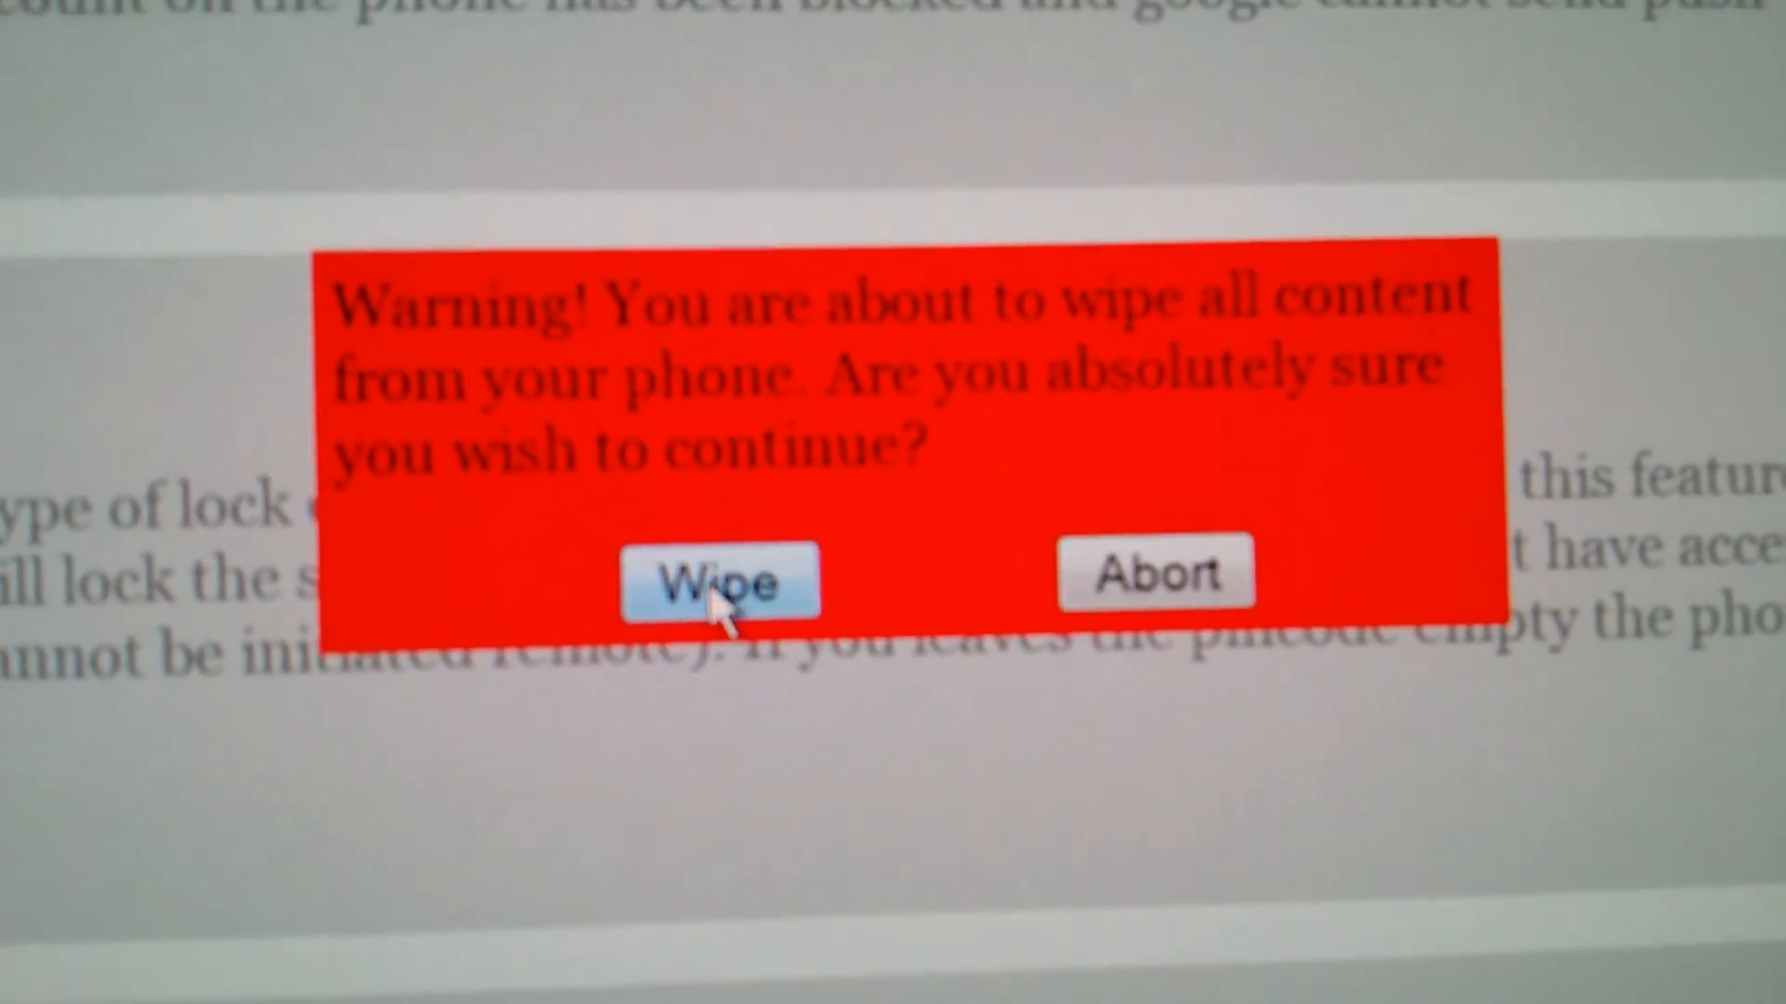
{"action": "left_click", "coordinate": [720, 580]}
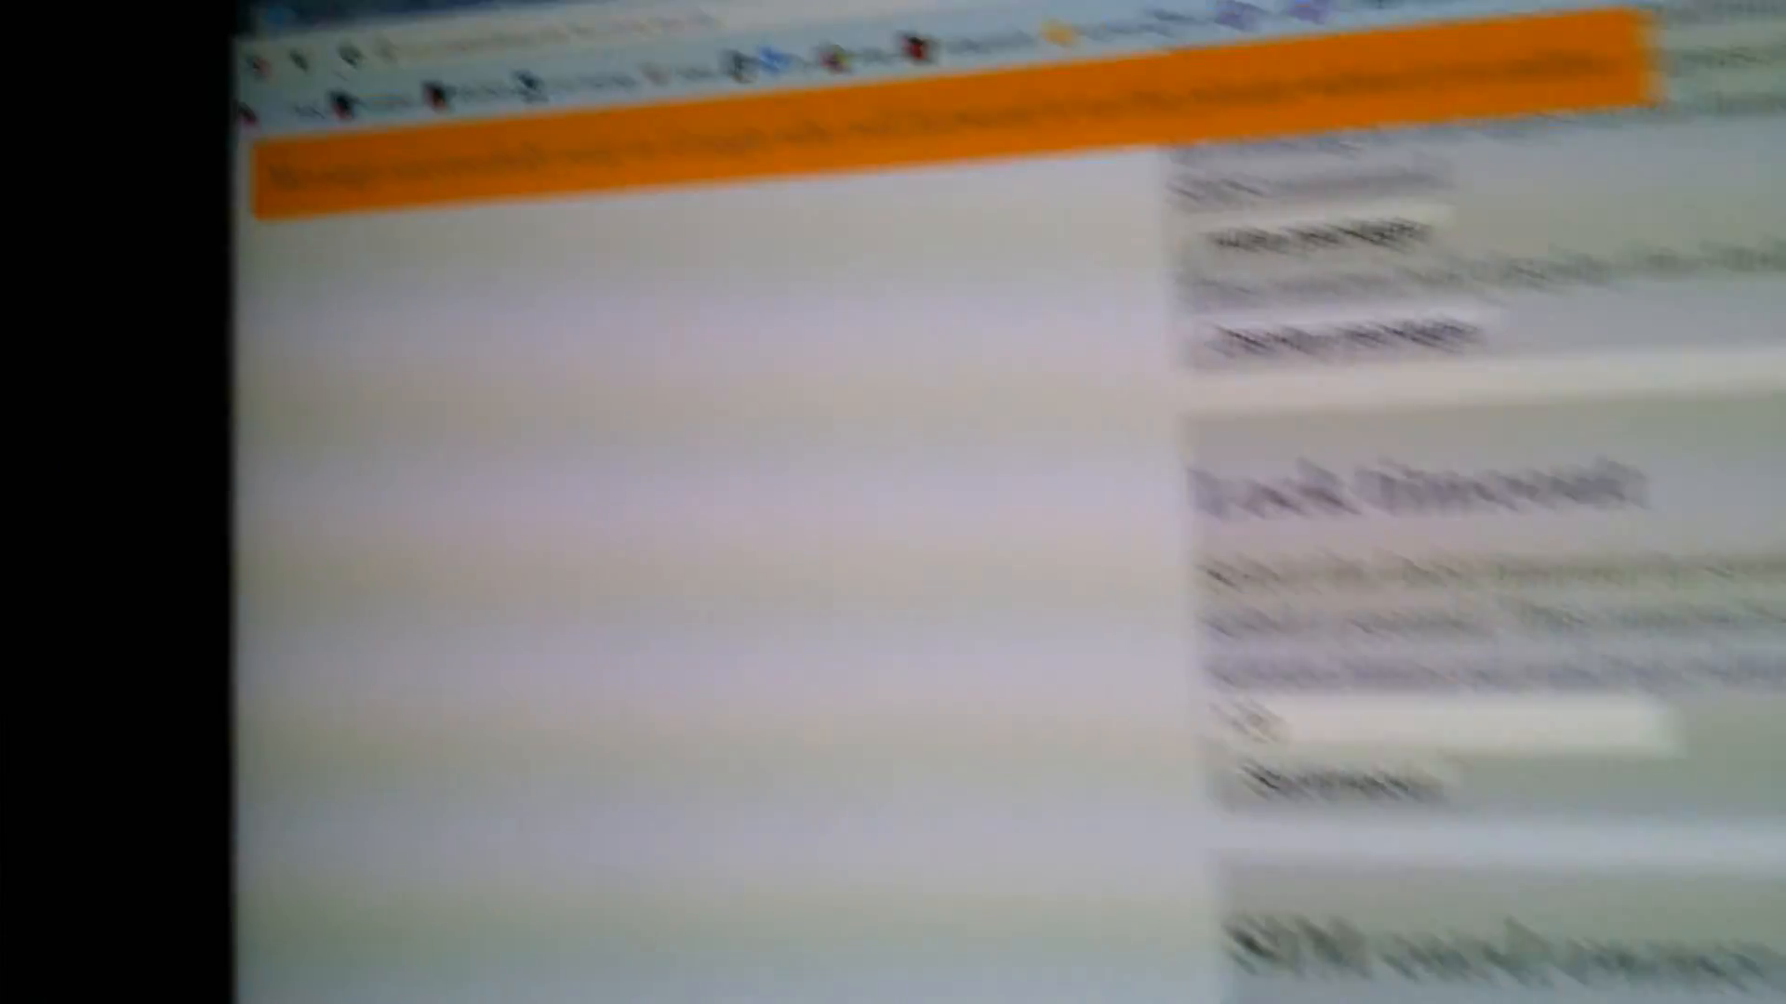